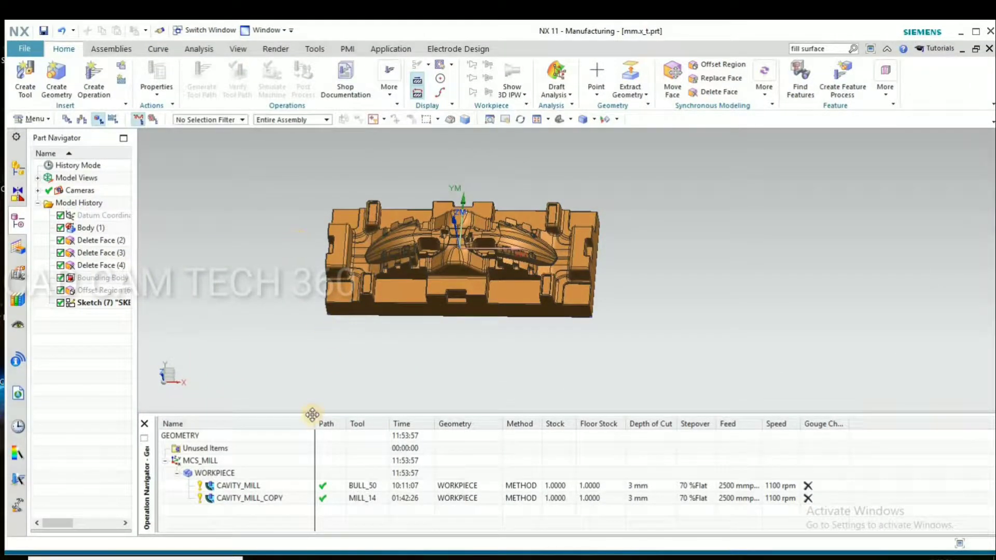
Step: Copy-paste CAVITY_MILL_COPY and assign the new copy a freshly created 10 mm end mill
{"action": "right_click", "coordinate": [250, 498]}
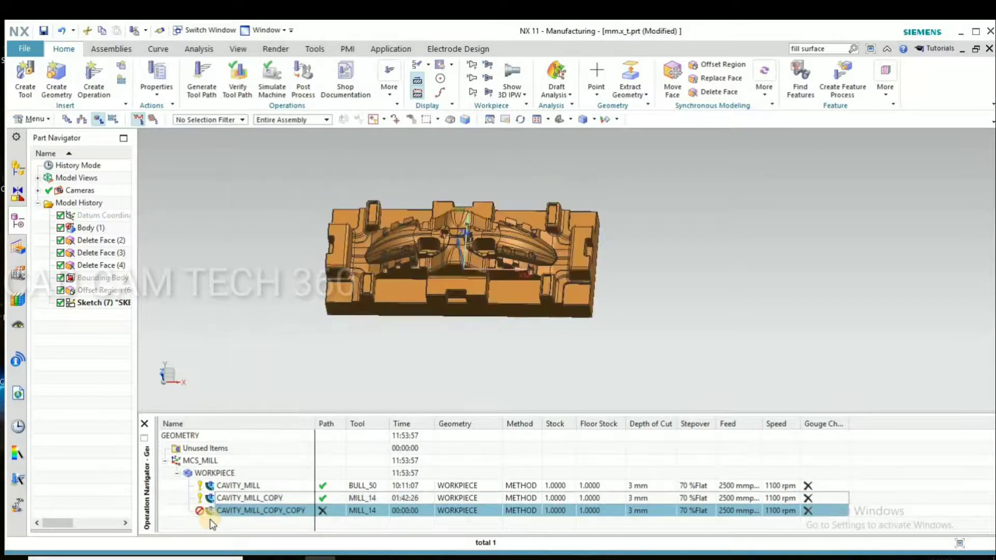
{"action": "left_click", "coordinate": [260, 510]}
{"action": "type", "text": "10"}
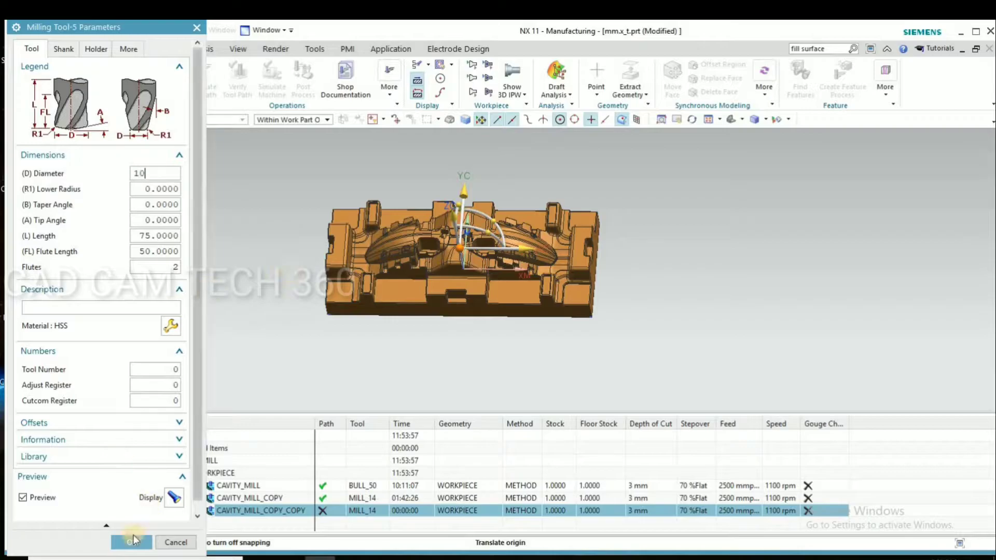
{"action": "left_click", "coordinate": [132, 541]}
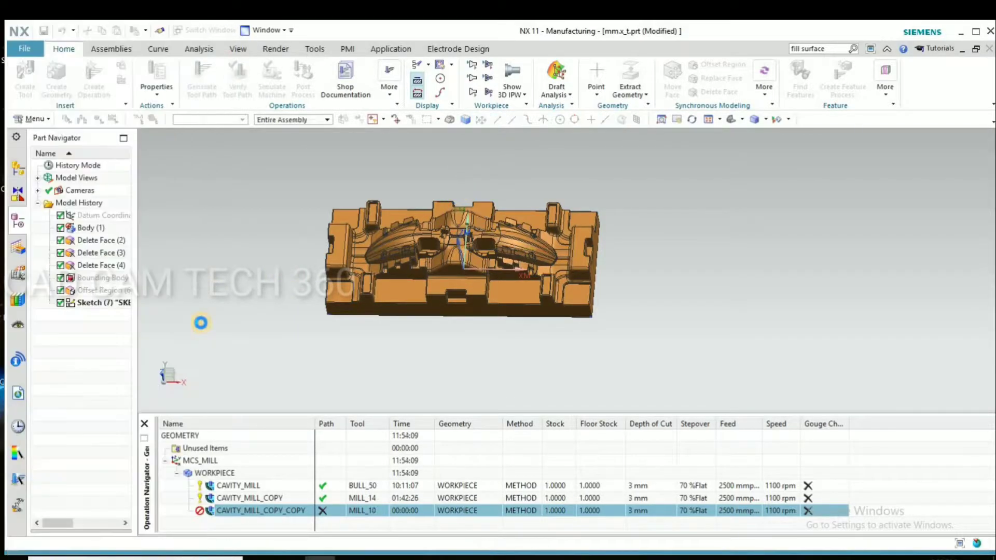
Step: In CAVITY_MILL_COPY_COPY's cutting parameters, set the earlier 14 mm mill as reference tool
{"action": "double_click", "coordinate": [261, 510]}
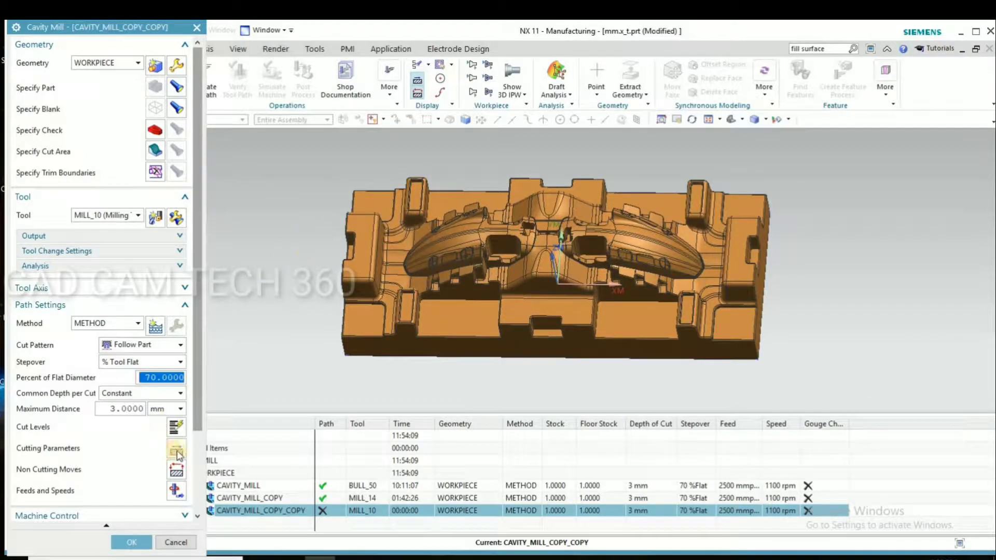
{"action": "left_click", "coordinate": [176, 449]}
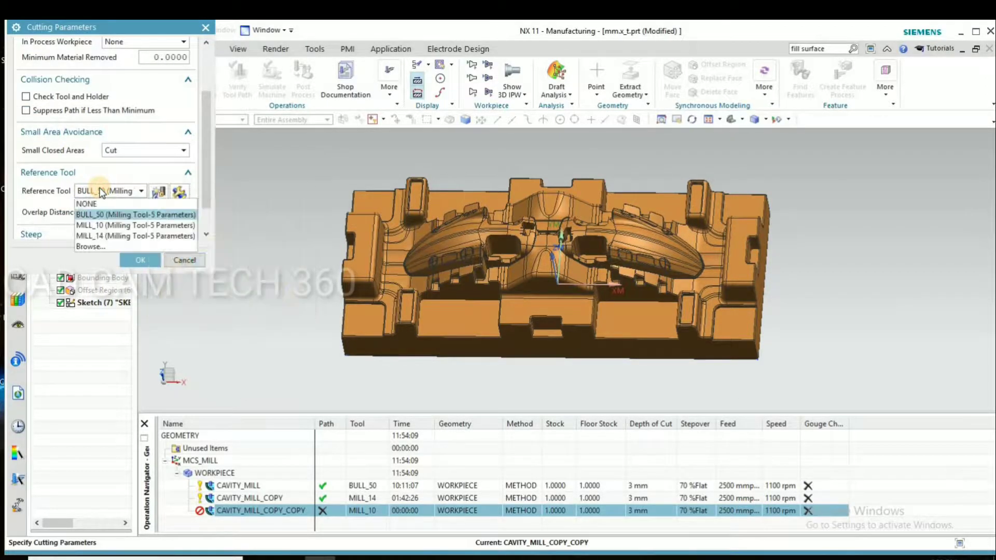
{"action": "left_click", "coordinate": [184, 260]}
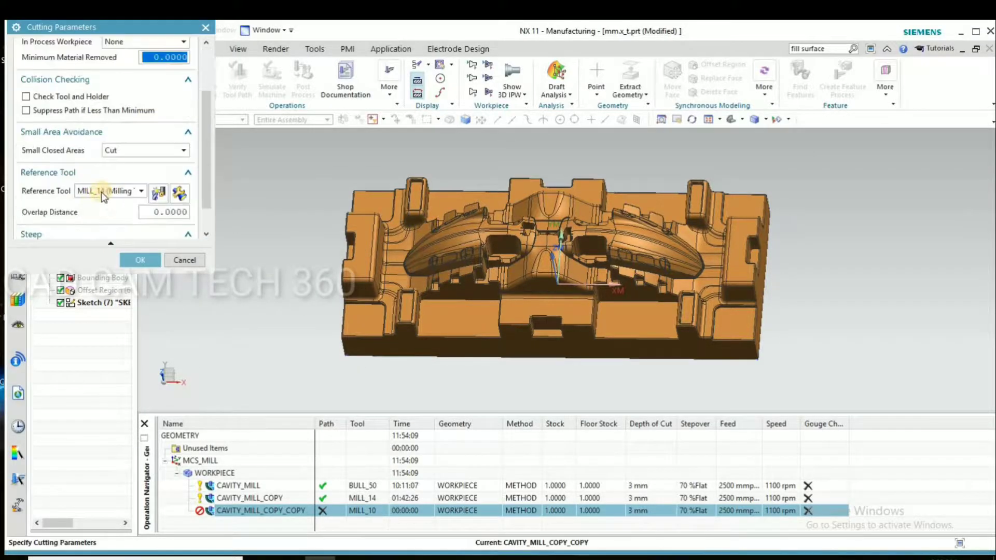
{"action": "left_click", "coordinate": [140, 259]}
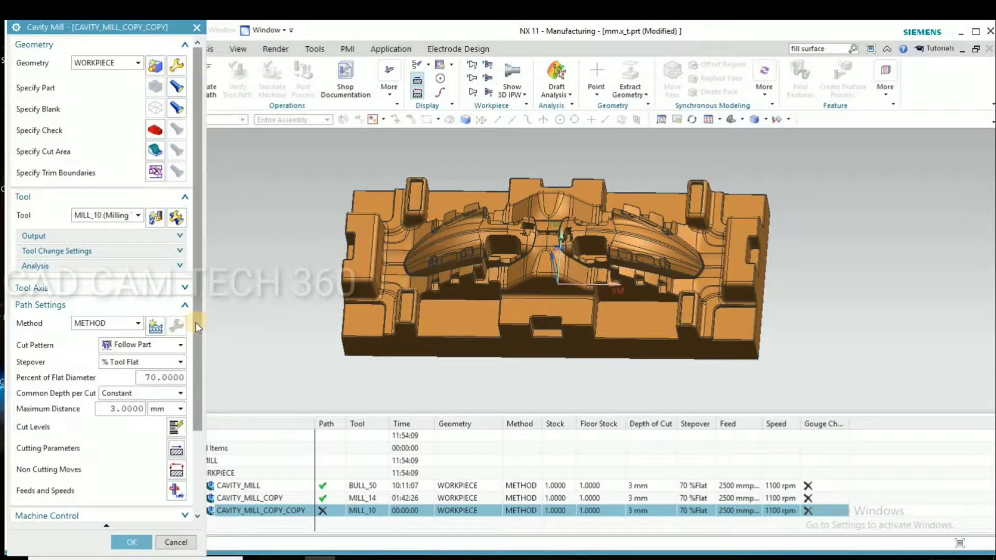
{"action": "scroll", "scroll_direction": "down", "scroll_amount": 3}
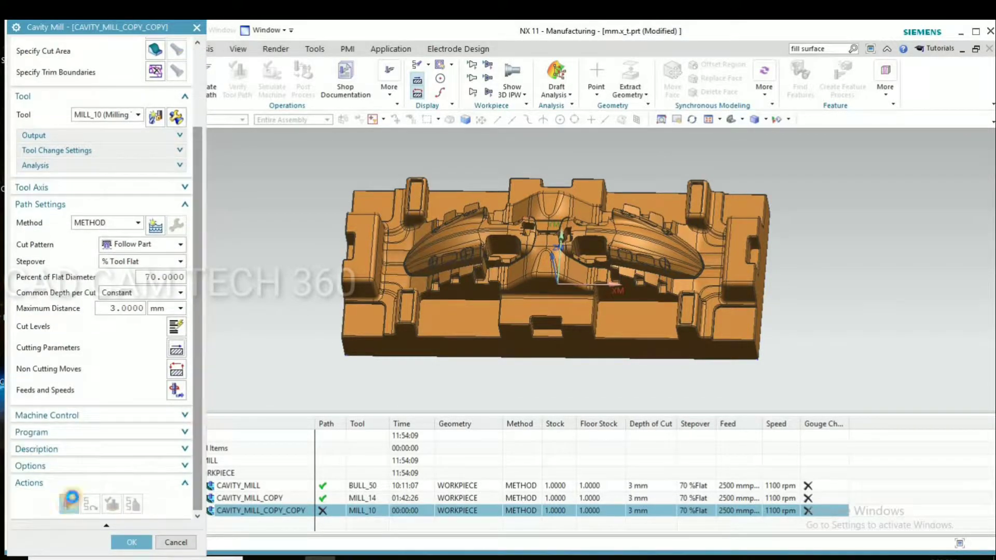
Step: Generate the 10 mm rest-milling toolpath (about 46 min) and accept the operation
{"action": "left_click", "coordinate": [69, 504]}
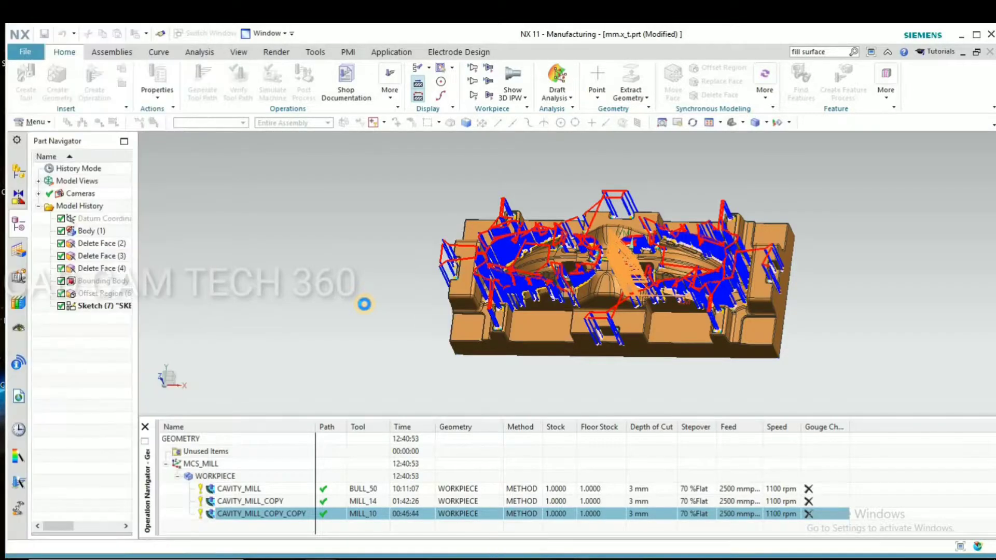
{"action": "double_click", "coordinate": [256, 514]}
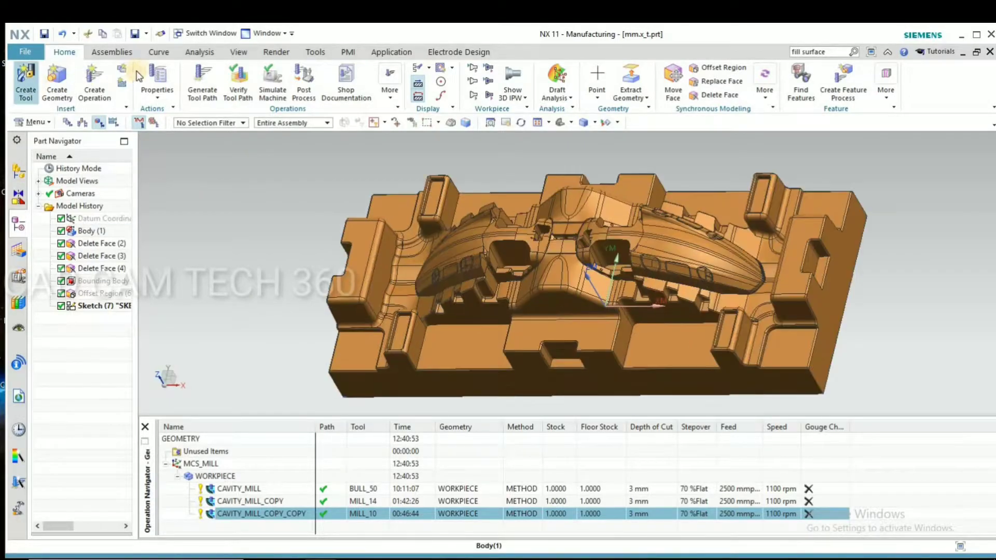
{"action": "left_click", "coordinate": [199, 52]}
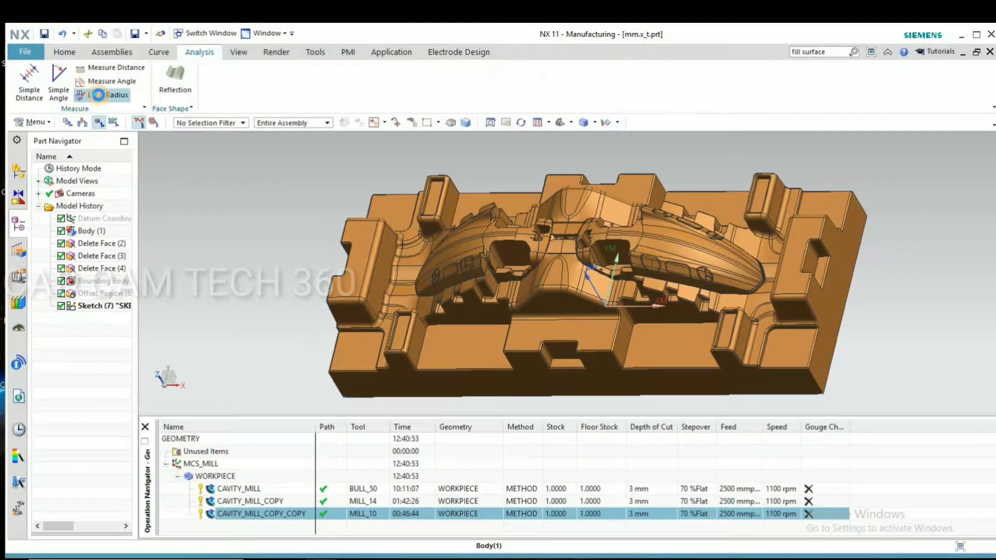
{"action": "left_click", "coordinate": [118, 95]}
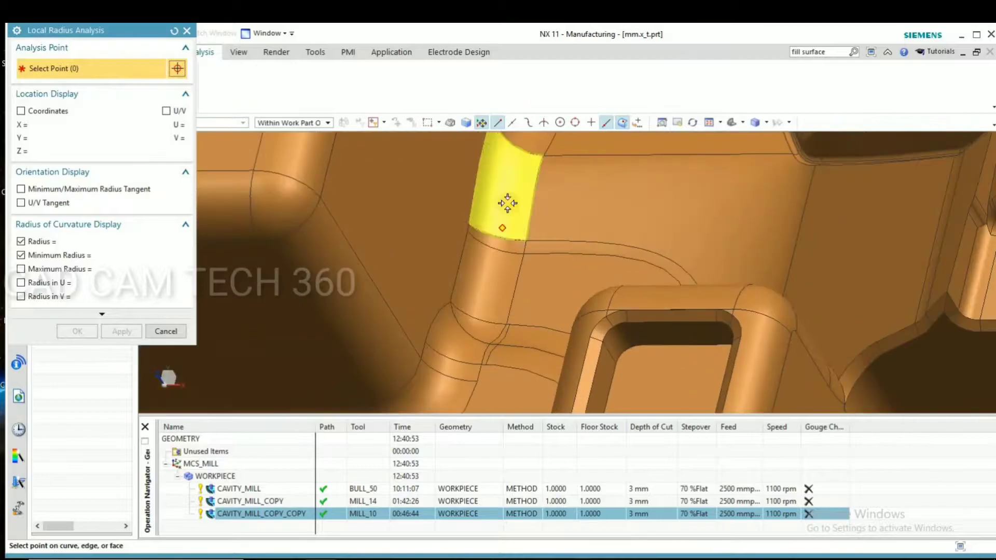
{"action": "left_click", "coordinate": [508, 203]}
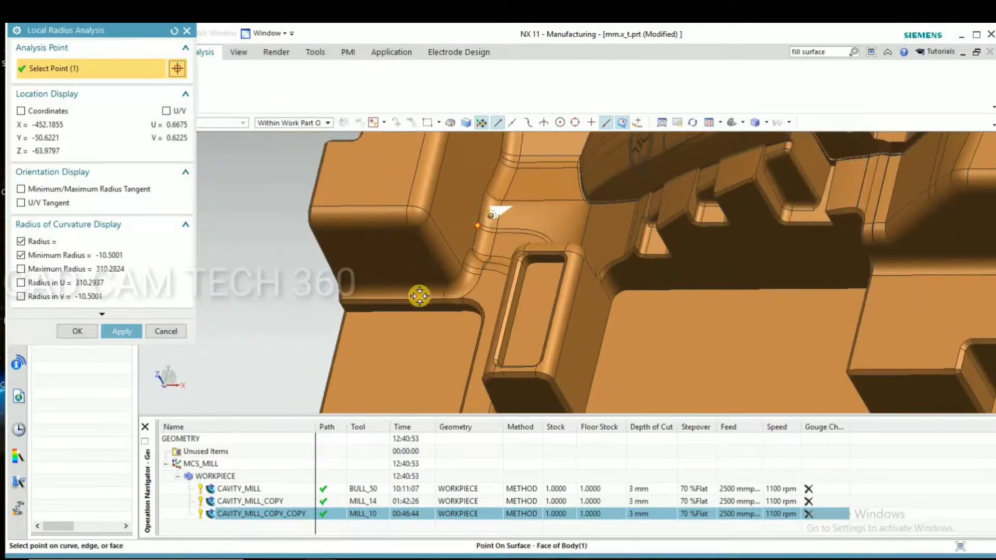
{"action": "left_click", "coordinate": [321, 280]}
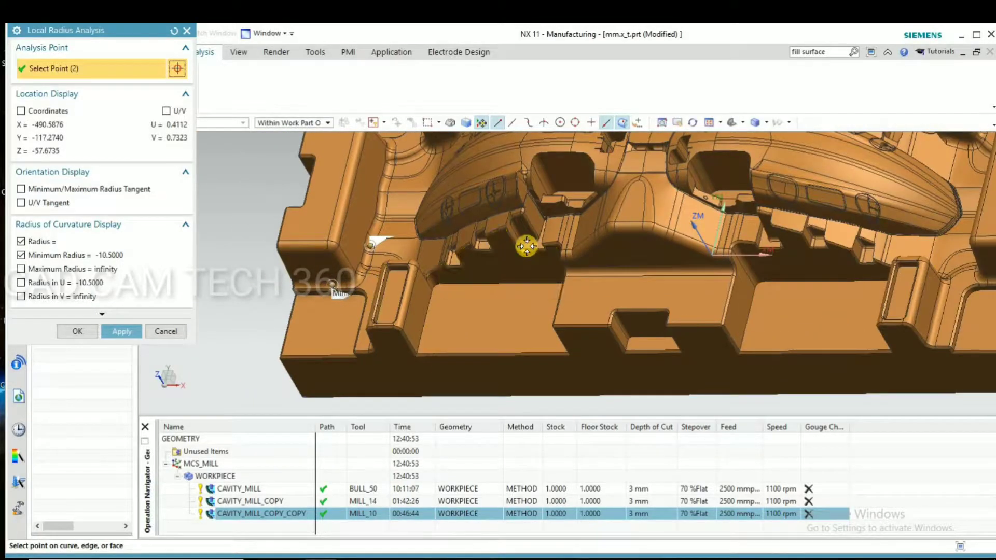
{"action": "left_click", "coordinate": [532, 218]}
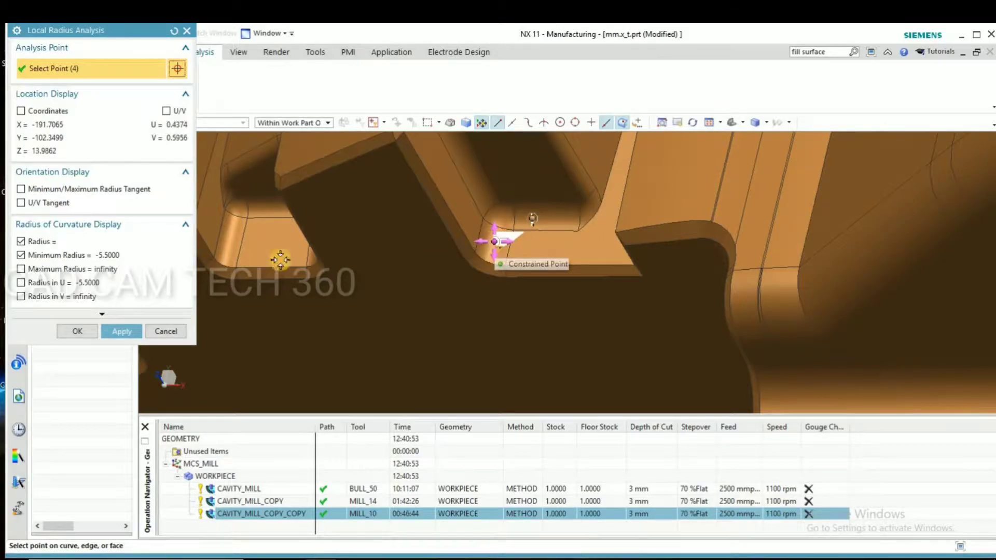
{"action": "left_click", "coordinate": [374, 282]}
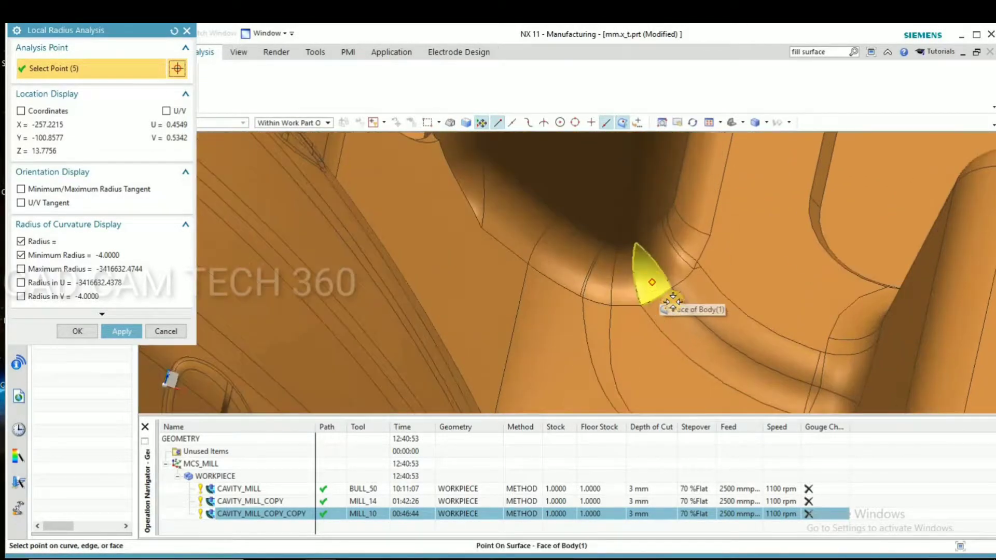
{"action": "left_click", "coordinate": [686, 327]}
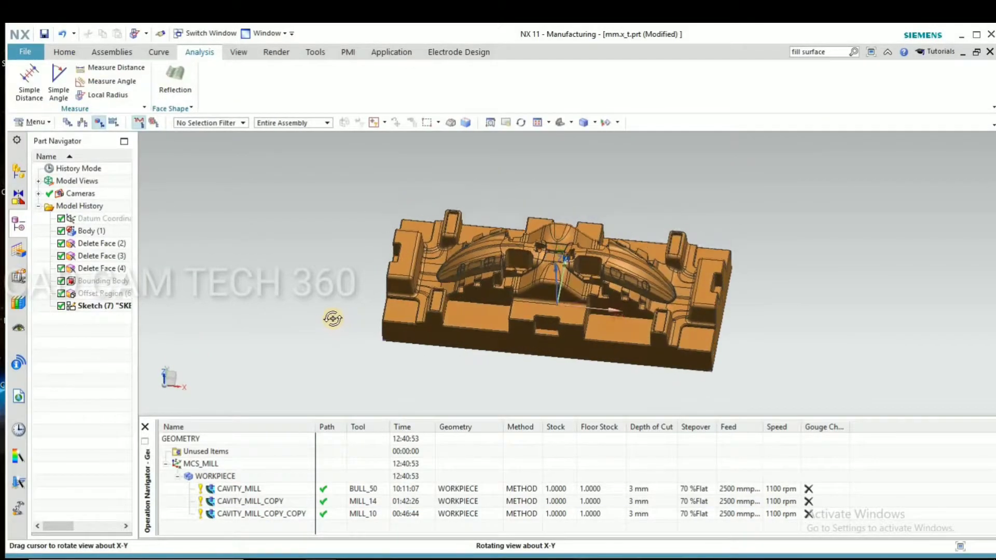
Step: Insert a mill_contour Zlevel Profile operation after the rest-milling one and assign tool MILL_10
{"action": "left_click", "coordinate": [254, 513]}
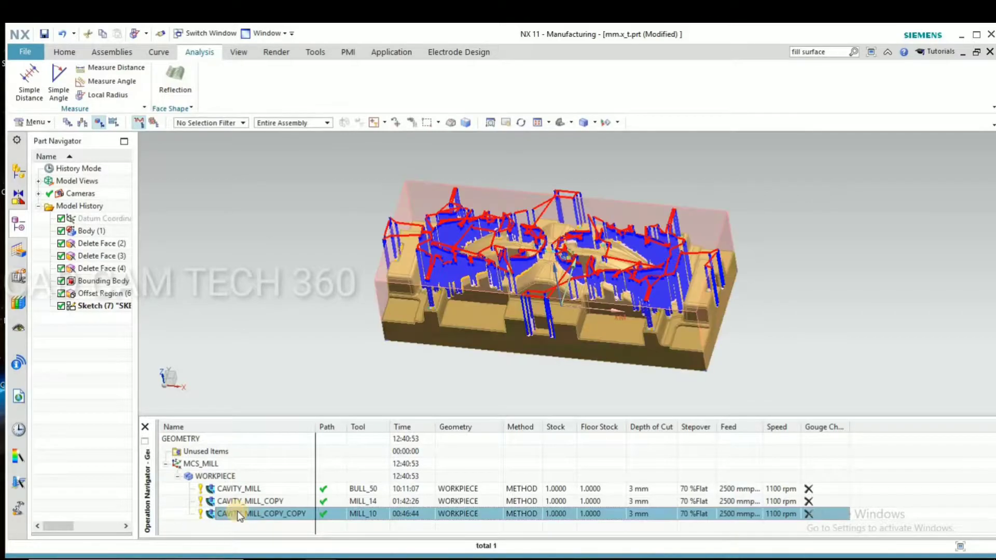
{"action": "right_click", "coordinate": [240, 514]}
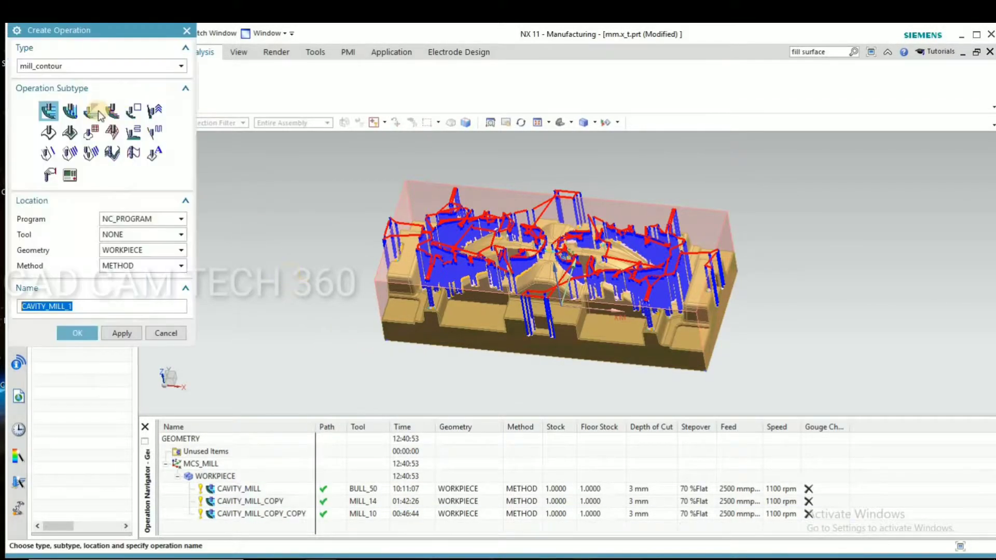
{"action": "mouse_move", "coordinate": [132, 111]}
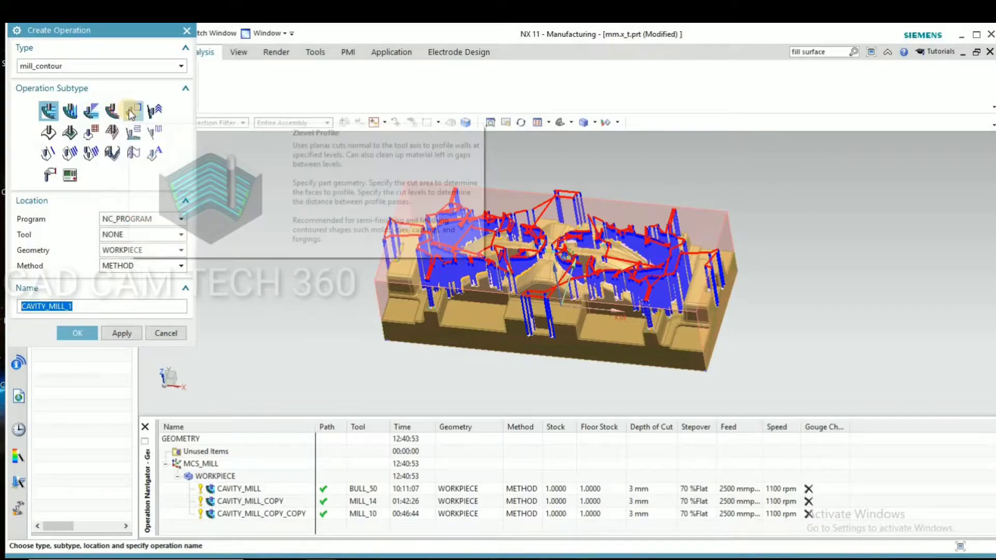
{"action": "left_click", "coordinate": [134, 111]}
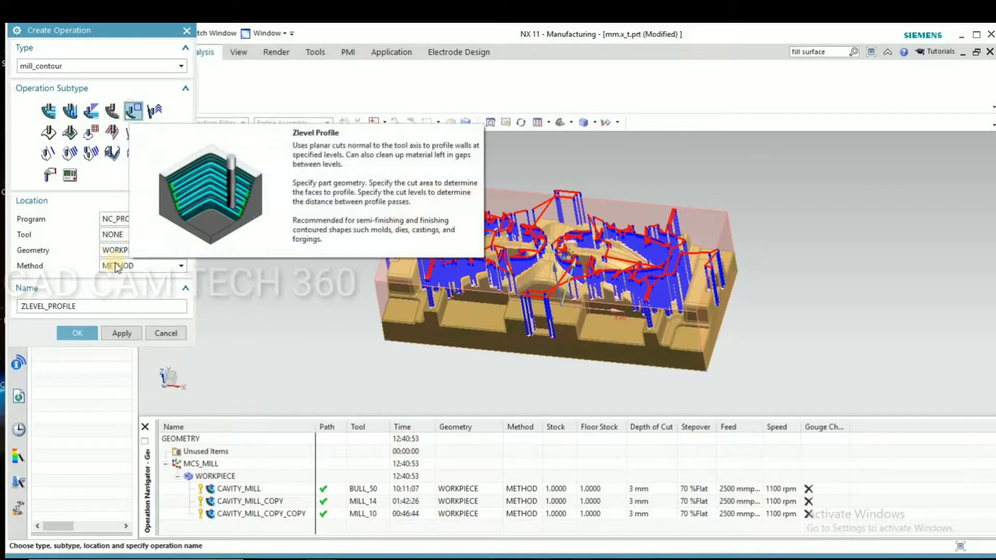
{"action": "left_click", "coordinate": [75, 333]}
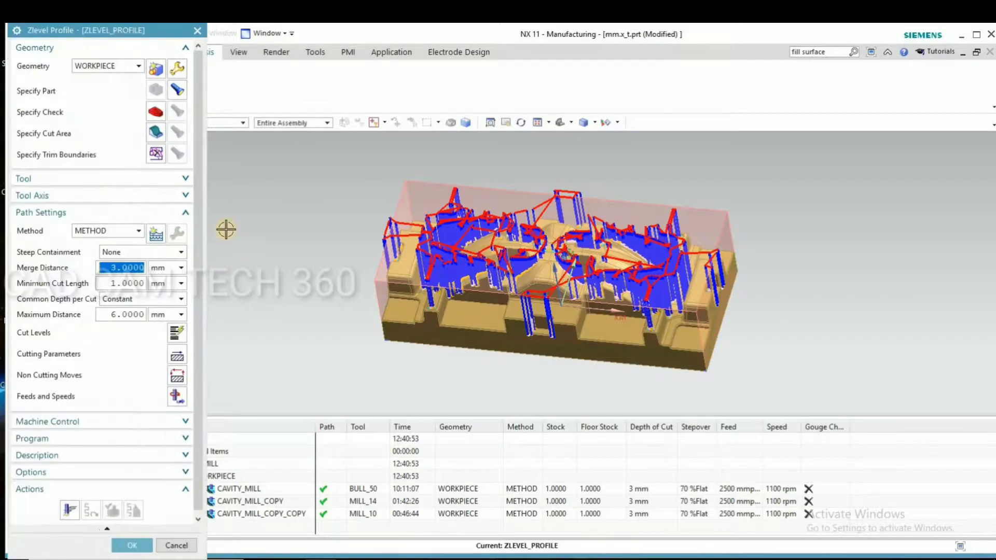
{"action": "left_click", "coordinate": [23, 179]}
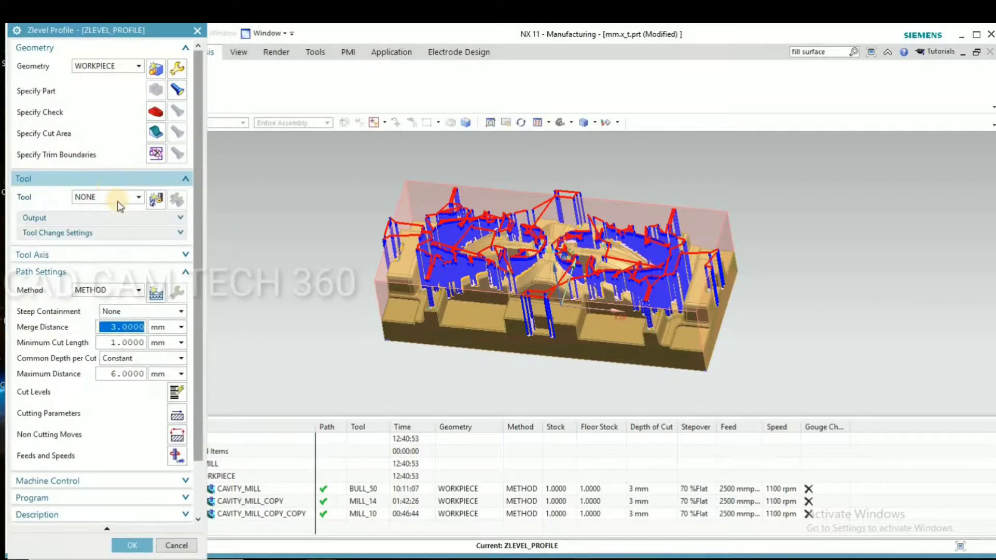
{"action": "left_click", "coordinate": [137, 197]}
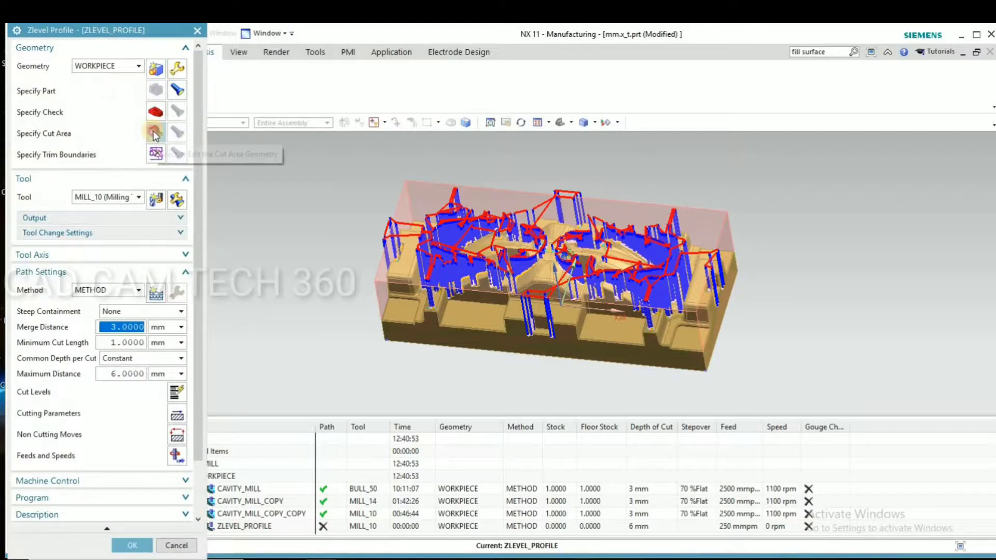
Step: Specify 59 faces as the Z-level profile cut area and set the maximum depth per cut
{"action": "left_click", "coordinate": [156, 134]}
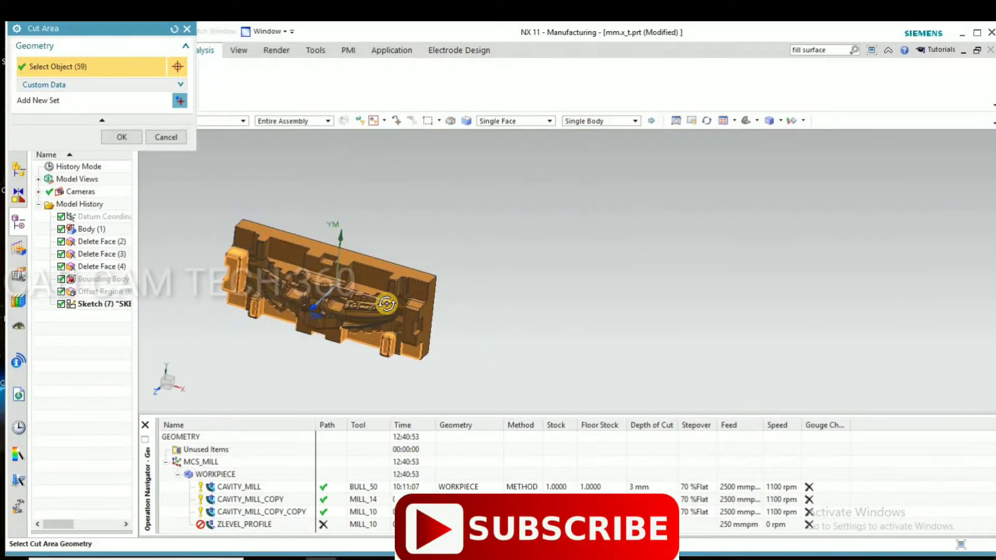
{"action": "left_click", "coordinate": [121, 137]}
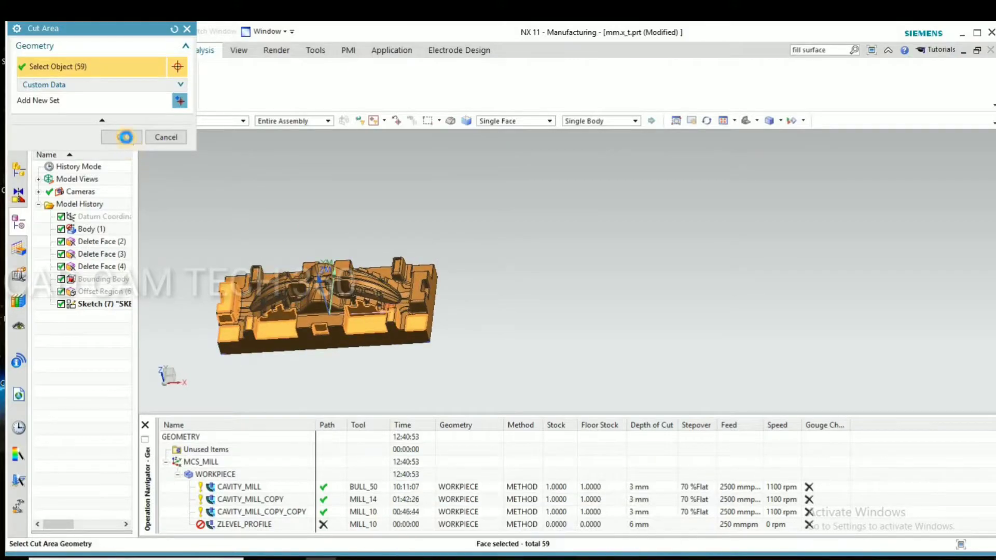
{"action": "left_click", "coordinate": [122, 137]}
{"action": "type", "text": "1"}
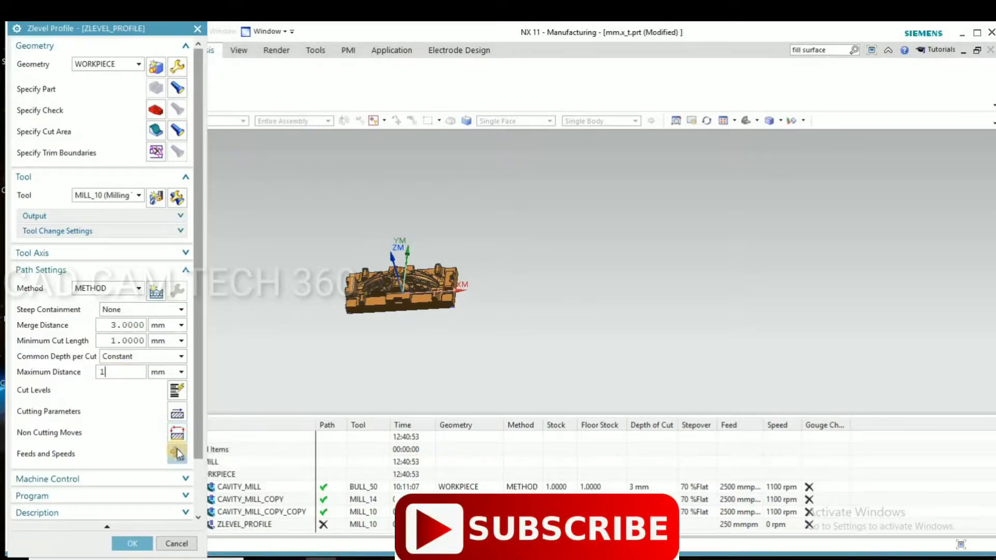
Step: In Connections, set Level to Level Direct on Part, Cut Between Levels with constant stepover, maximum distance 2
{"action": "left_click", "coordinate": [178, 412]}
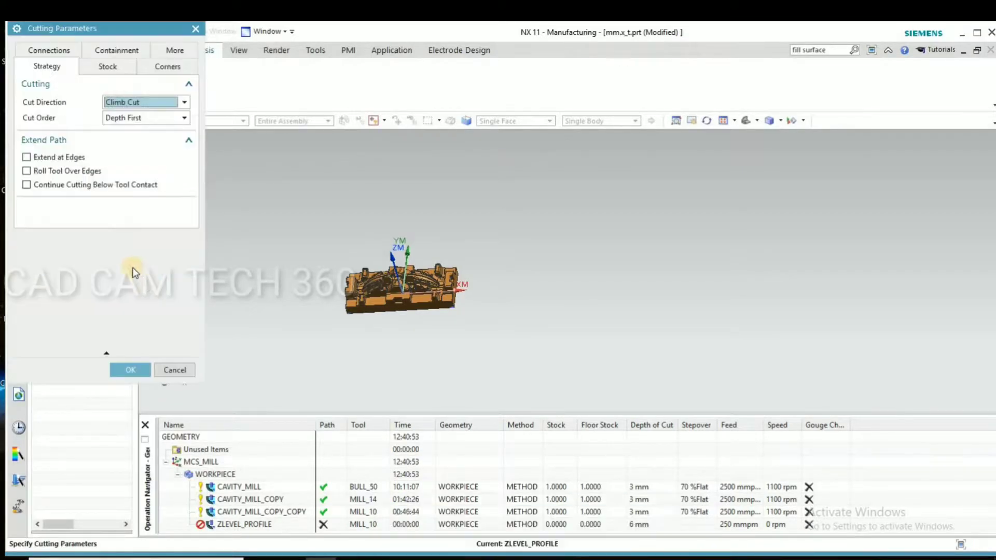
{"action": "left_click", "coordinate": [107, 66]}
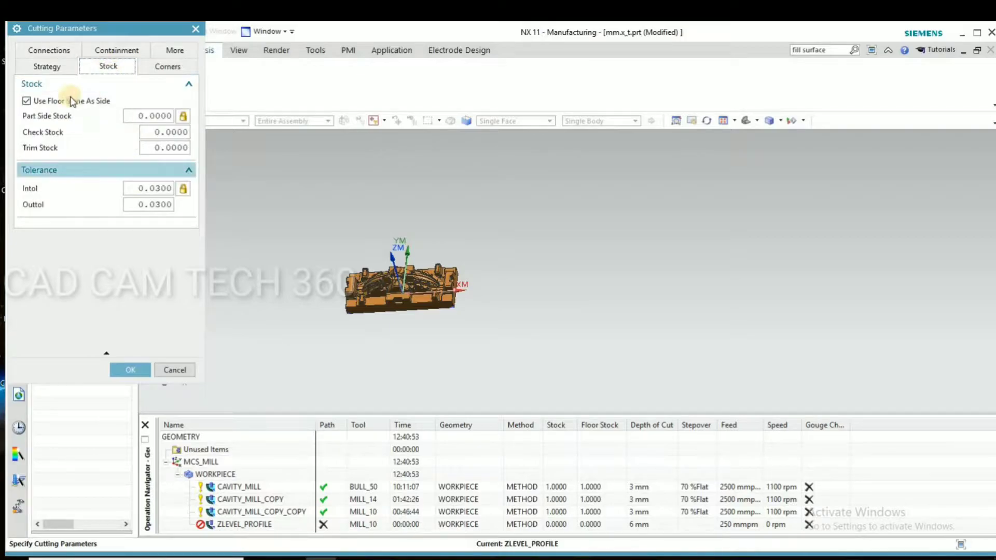
{"action": "left_click", "coordinate": [49, 66]}
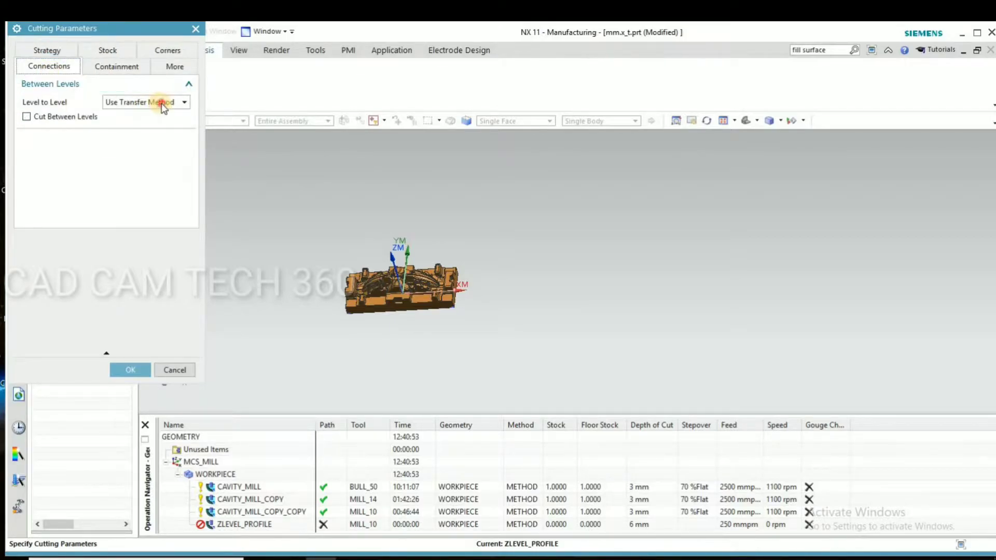
{"action": "left_click", "coordinate": [183, 102]}
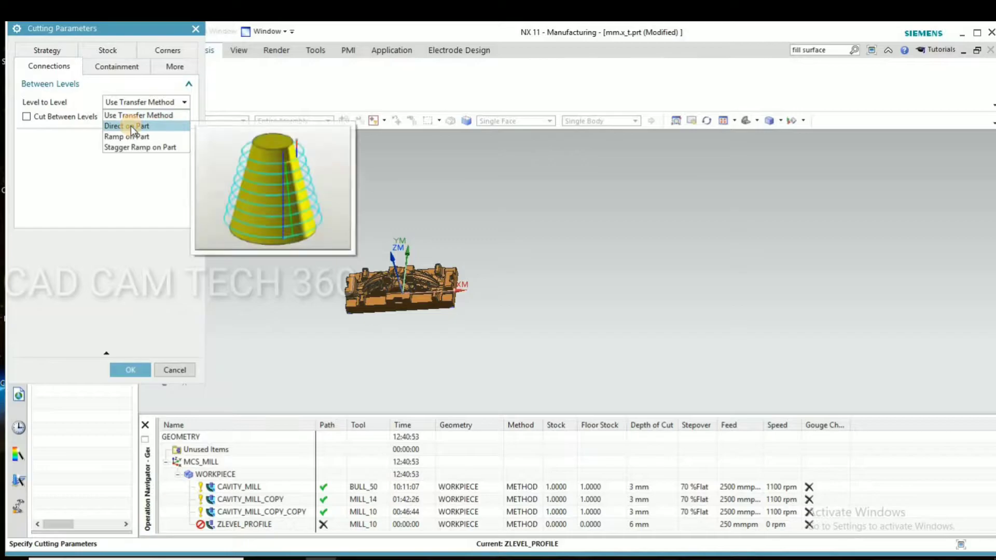
{"action": "left_click", "coordinate": [126, 125]}
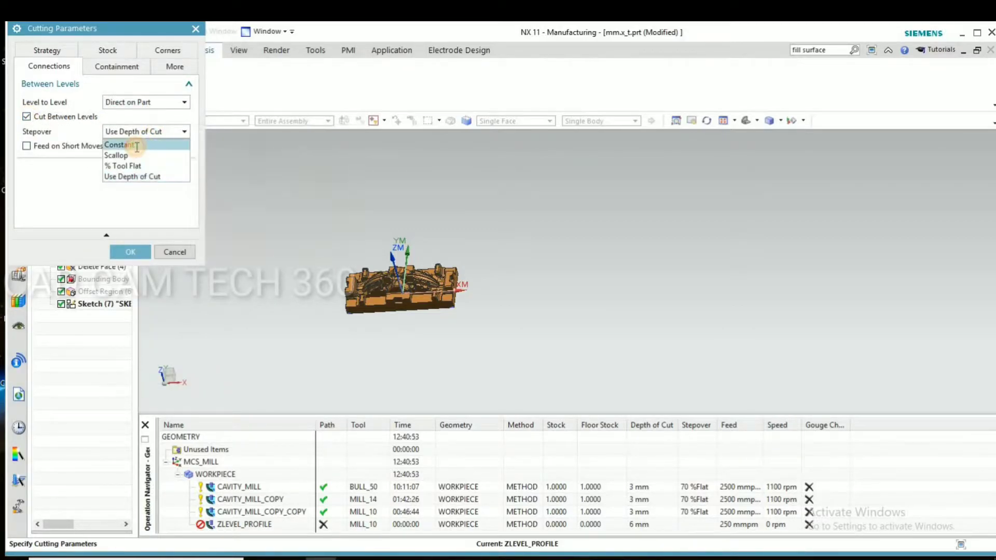
{"action": "left_click", "coordinate": [117, 146]}
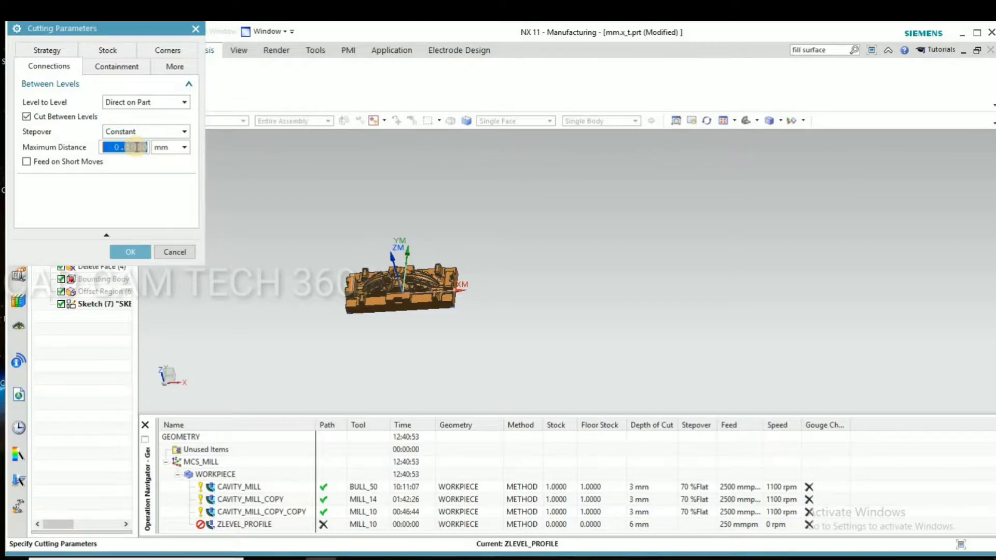
{"action": "type", "text": "2"}
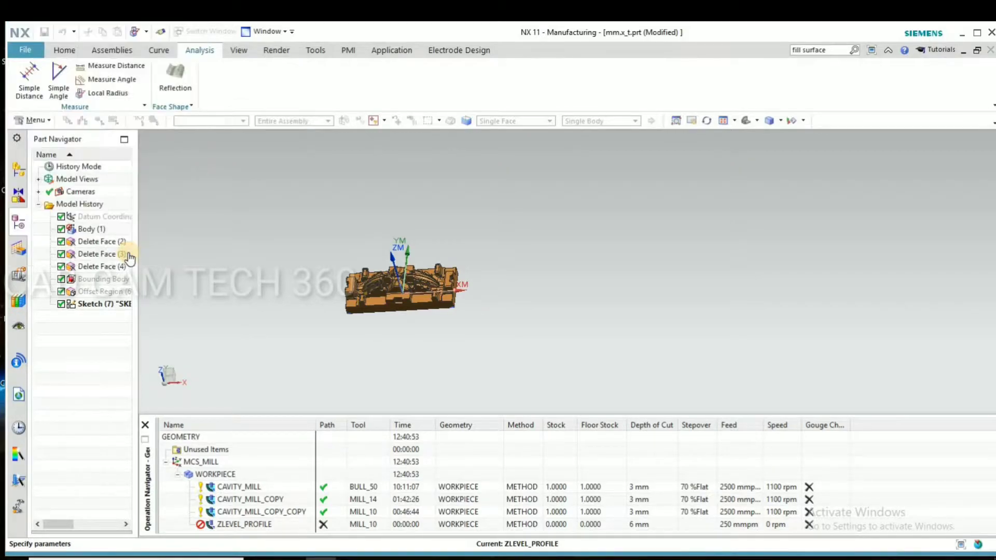
Step: Generate the Z-level profile toolpath (about 10 h), dismiss the warning, inspect and accept it
{"action": "double_click", "coordinate": [242, 524]}
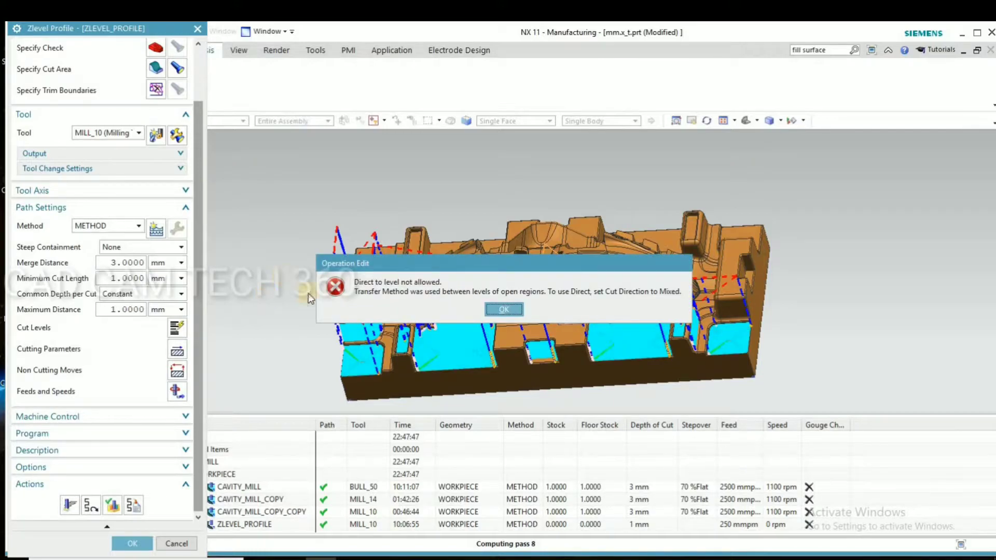
{"action": "left_click", "coordinate": [503, 309]}
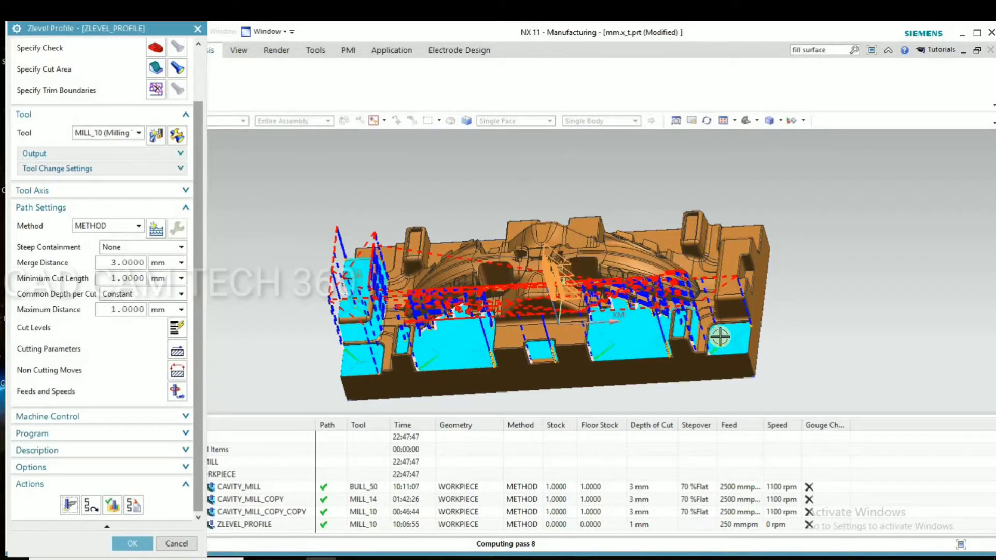
{"action": "scroll", "scroll_direction": "up", "scroll_amount": 3}
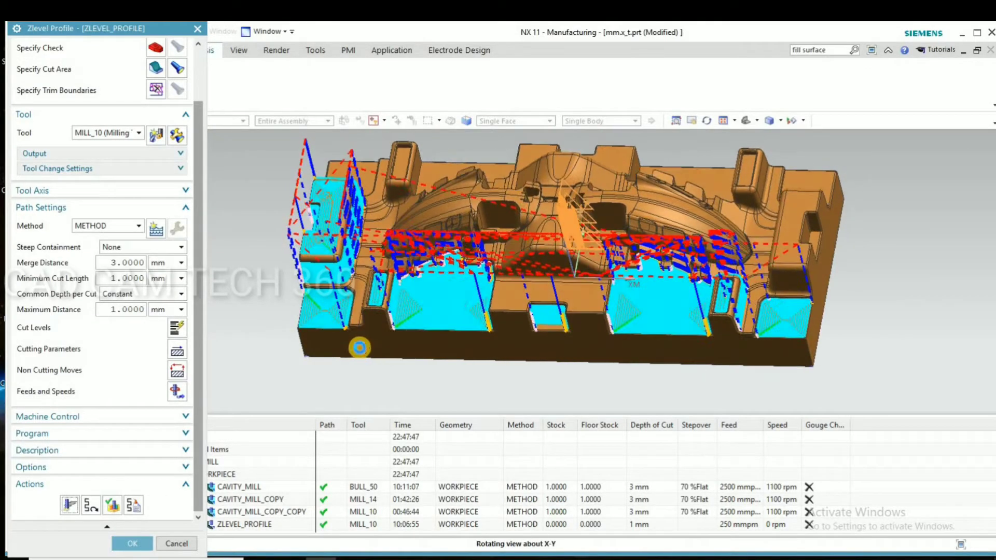
{"action": "left_click", "coordinate": [132, 543]}
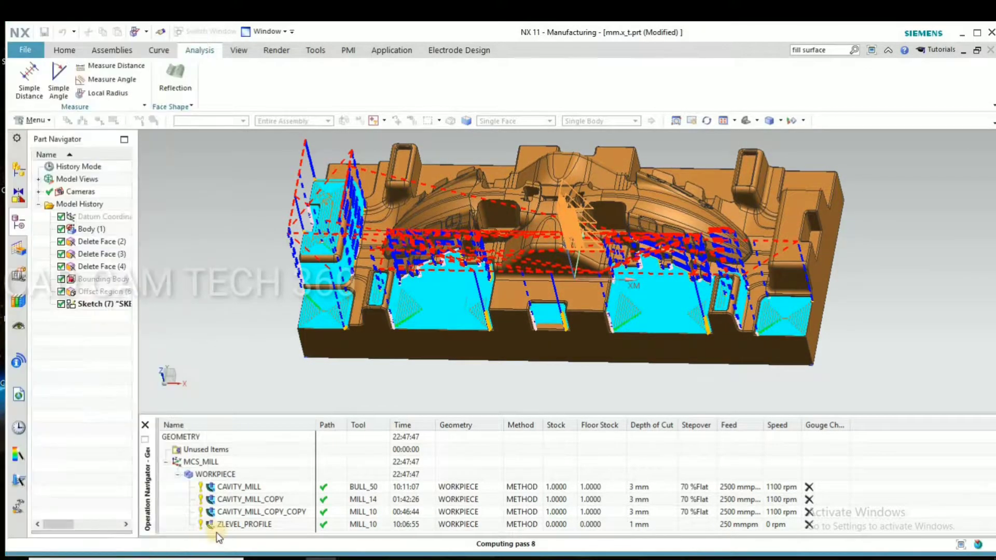
Step: Copy-paste ZLEVEL_PROFILE, give the copy a 66-face cut area and generate its toolpath
{"action": "right_click", "coordinate": [244, 524]}
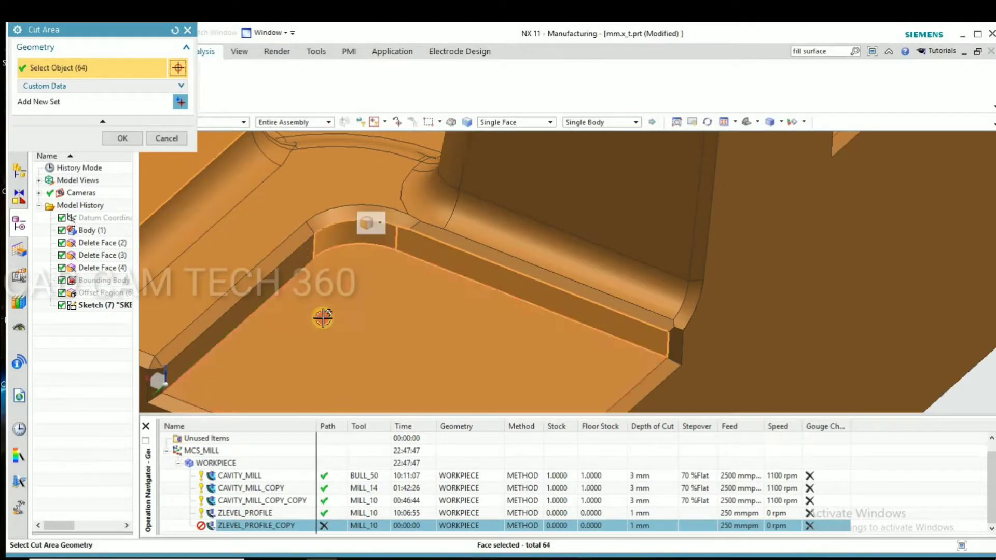
{"action": "left_click", "coordinate": [483, 305]}
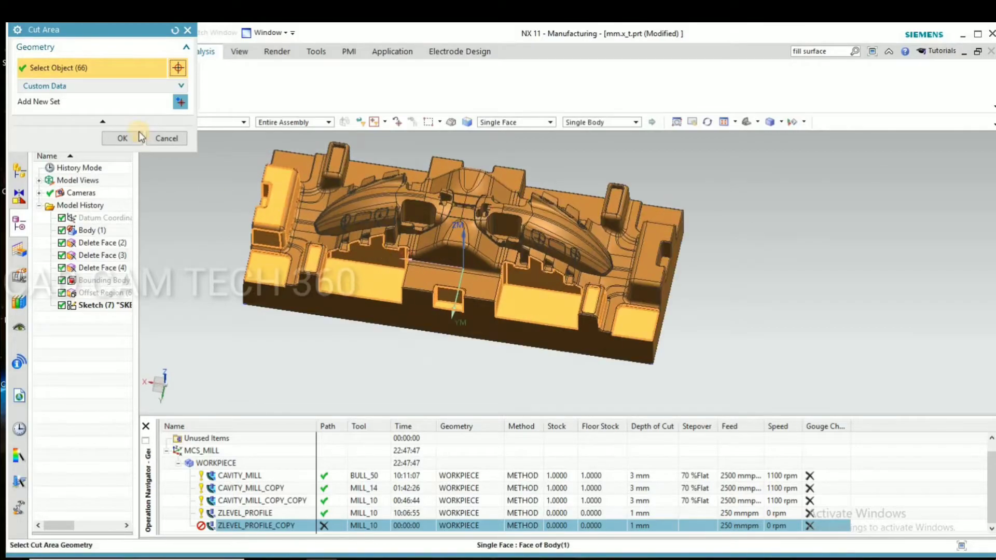
{"action": "left_click", "coordinate": [122, 138]}
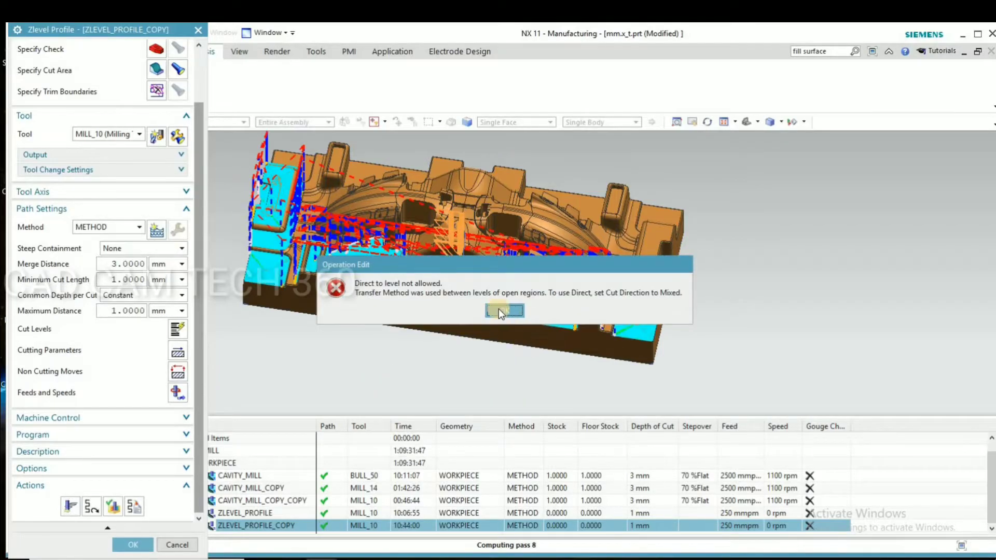
Step: Accept ZLEVEL_PROFILE_COPY with its 10 h 44 min toolpath and save the part file
{"action": "left_click", "coordinate": [504, 311]}
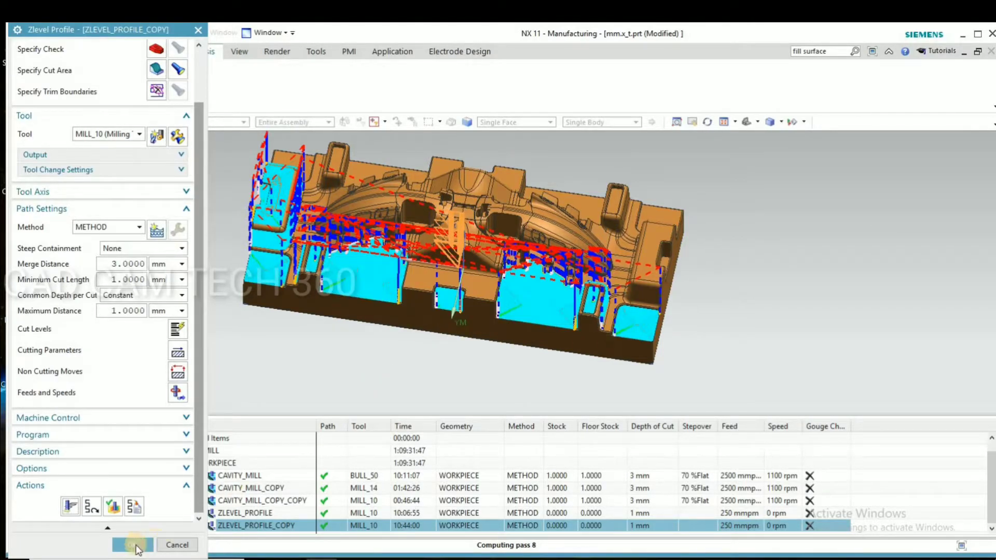
{"action": "left_click", "coordinate": [132, 544]}
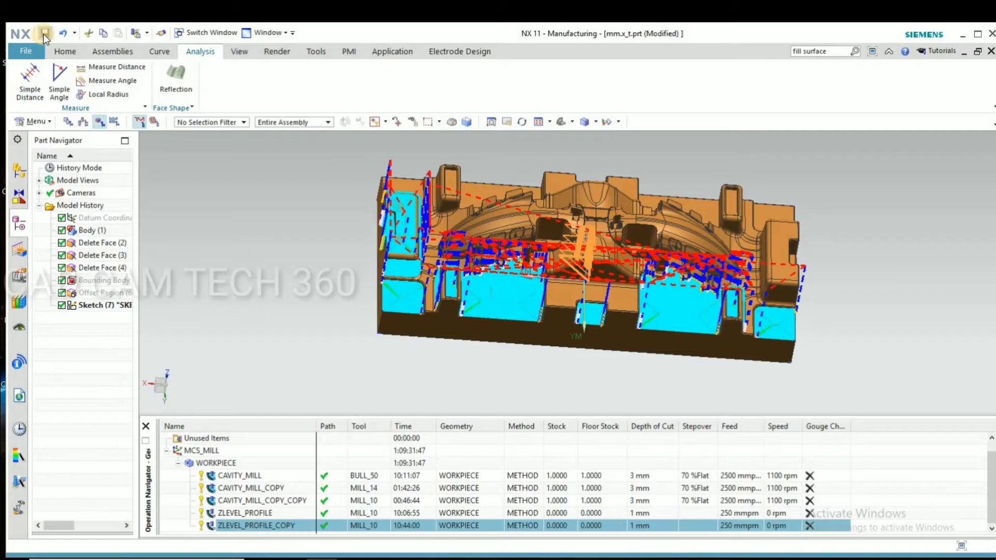
{"action": "left_click", "coordinate": [45, 33]}
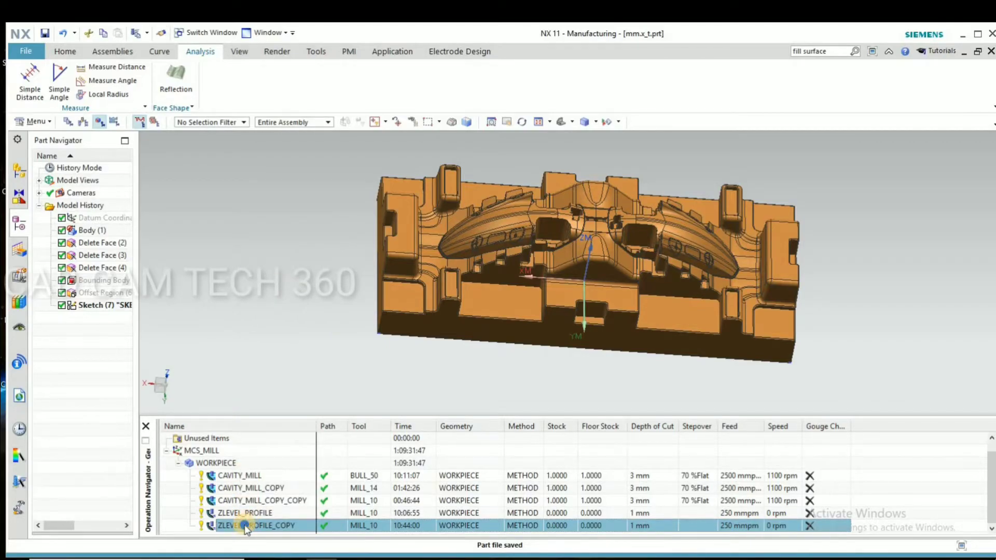
Step: Copy-paste ZLEVEL_PROFILE_COPY, limit the new copy to four cut-area faces and generate its 2 h 13 min toolpath
{"action": "right_click", "coordinate": [258, 525]}
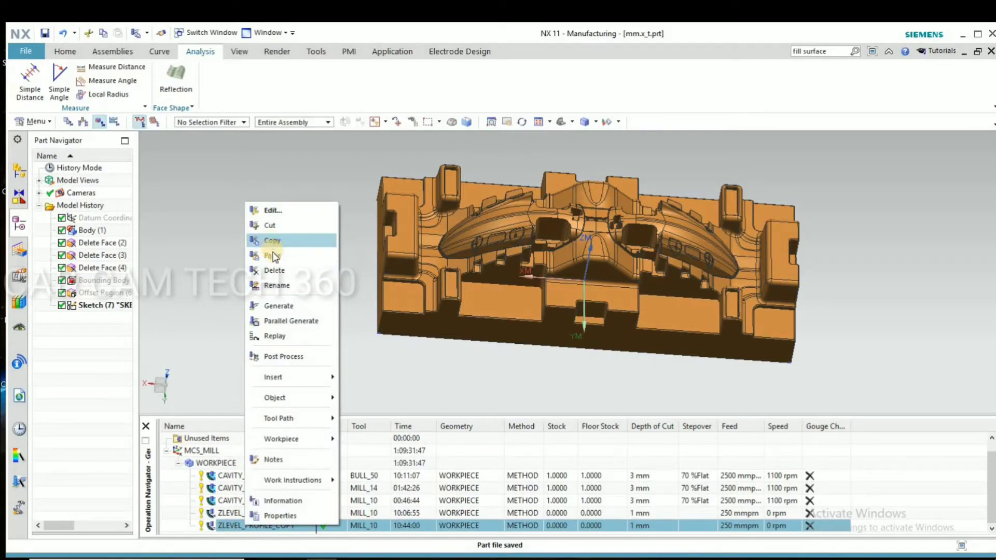
{"action": "left_click", "coordinate": [272, 255]}
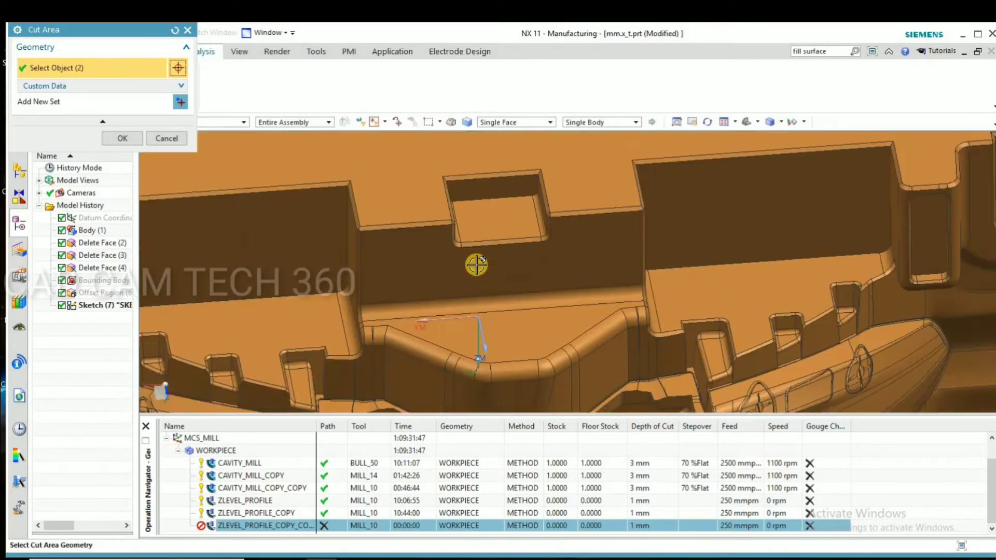
{"action": "left_click", "coordinate": [483, 330]}
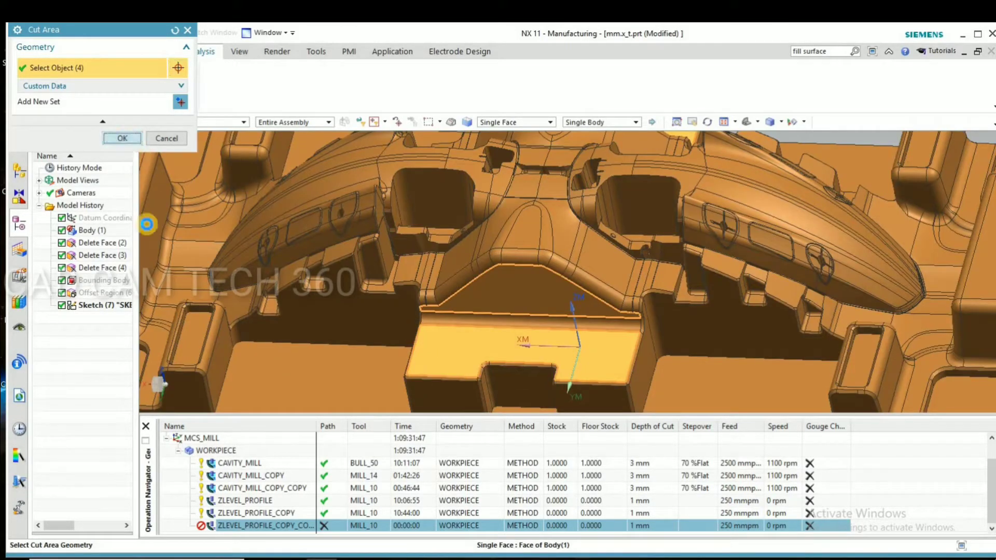
{"action": "left_click", "coordinate": [123, 138]}
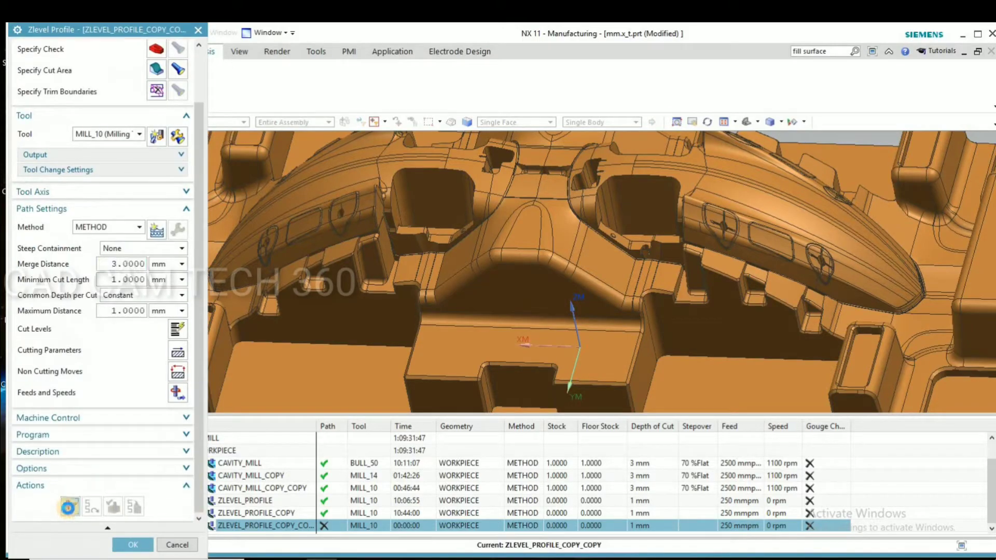
{"action": "left_click", "coordinate": [69, 506]}
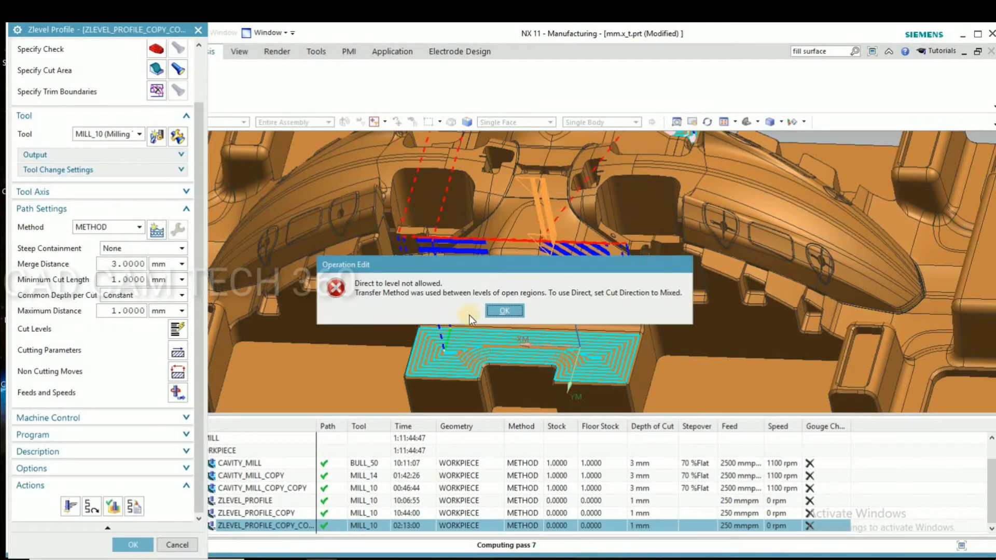
{"action": "left_click", "coordinate": [505, 310]}
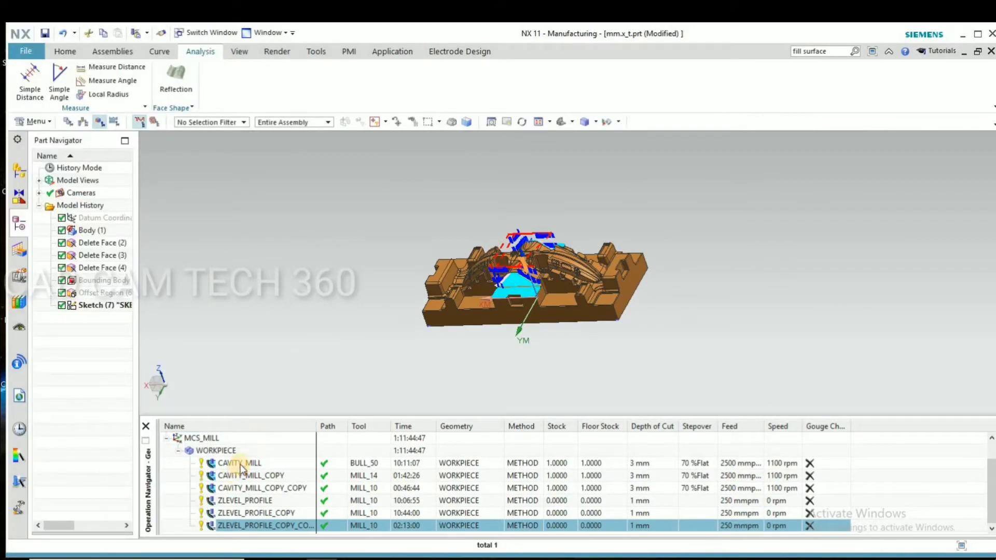
Step: Verify all six operations with 3D Dynamic material removal, playing through each operation
{"action": "right_click", "coordinate": [241, 463]}
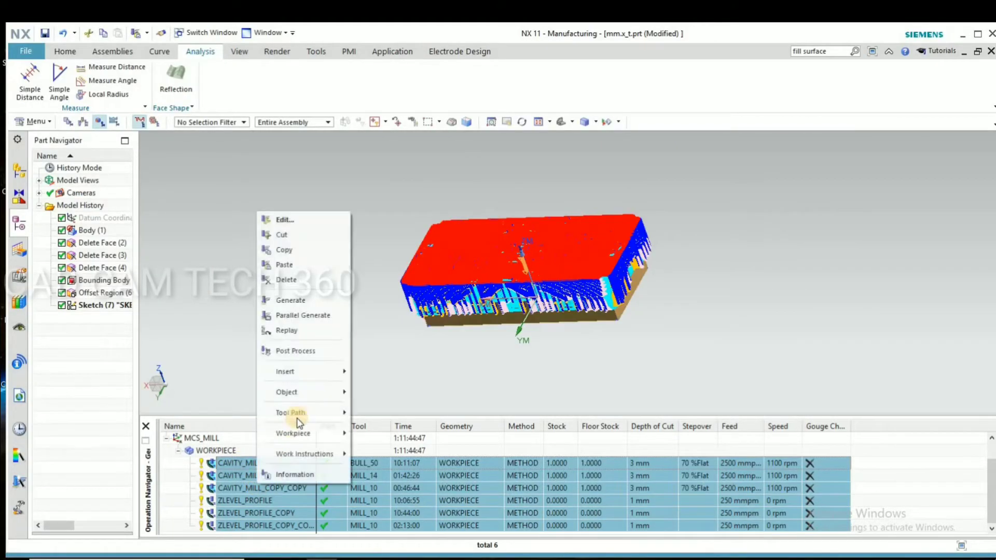
{"action": "left_click", "coordinate": [427, 341]}
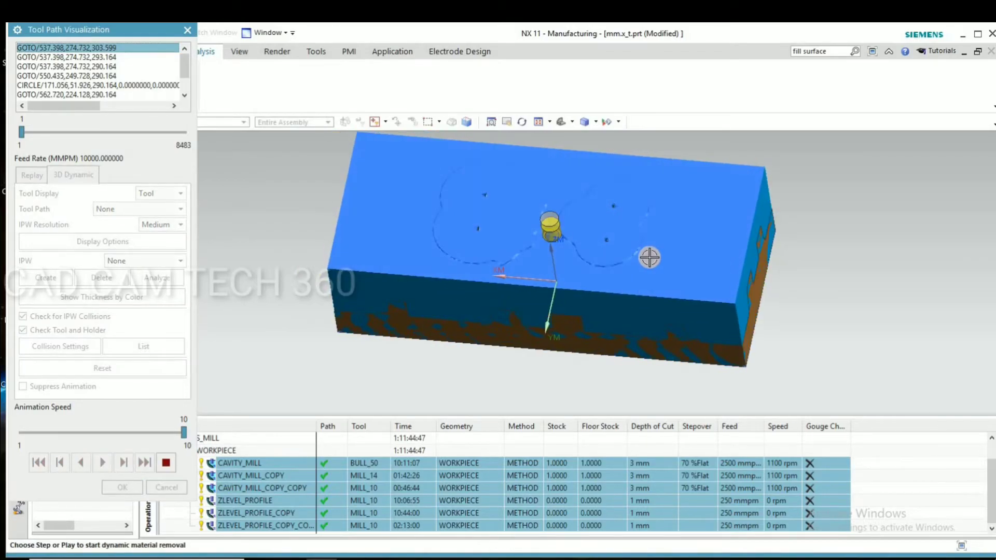
{"action": "left_click", "coordinate": [102, 463]}
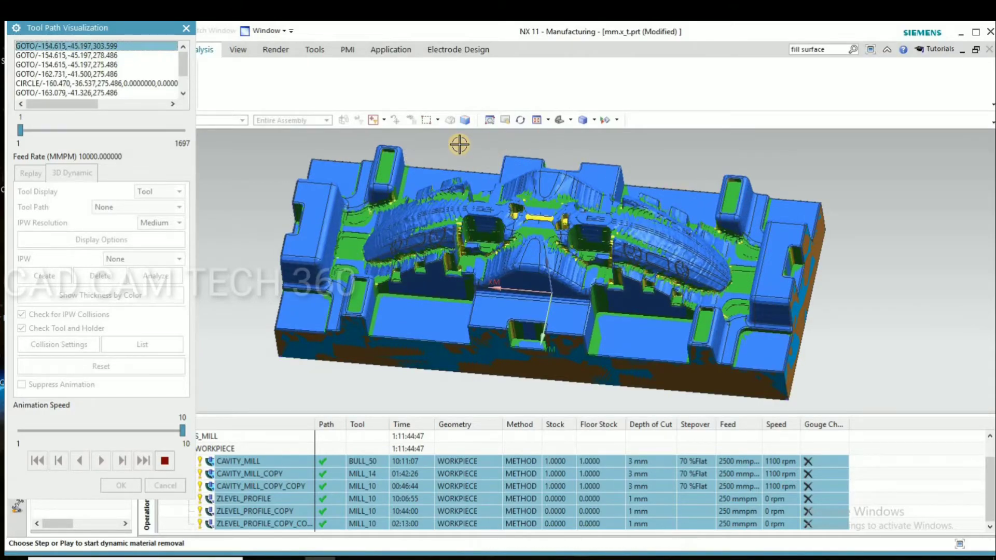
{"action": "left_click", "coordinate": [100, 461]}
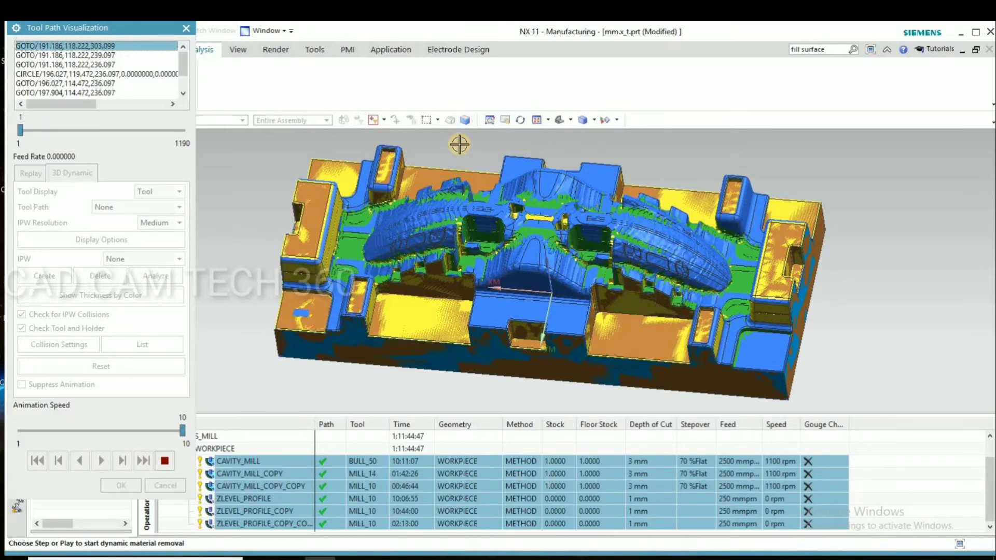
{"action": "left_click", "coordinate": [100, 461]}
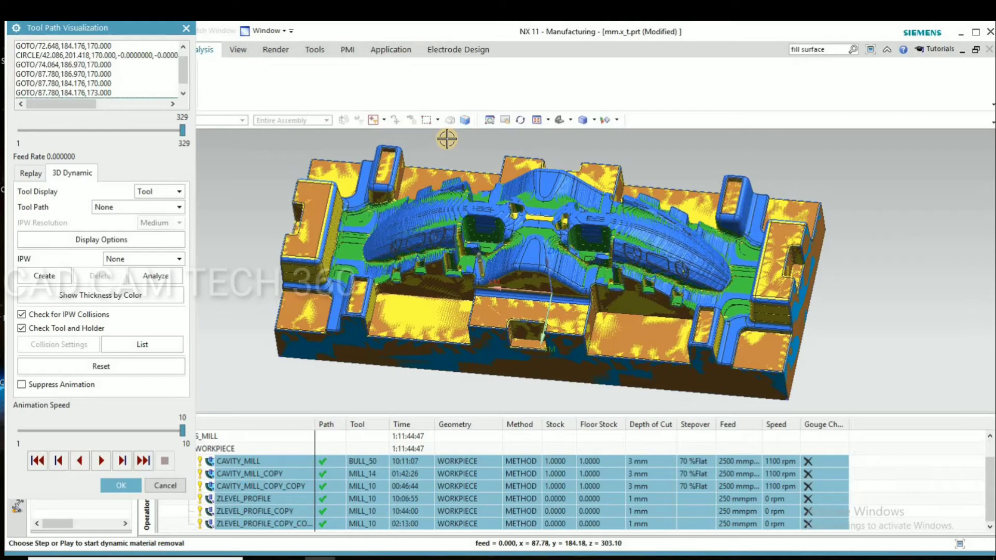
{"action": "mouse_move", "coordinate": [867, 312]}
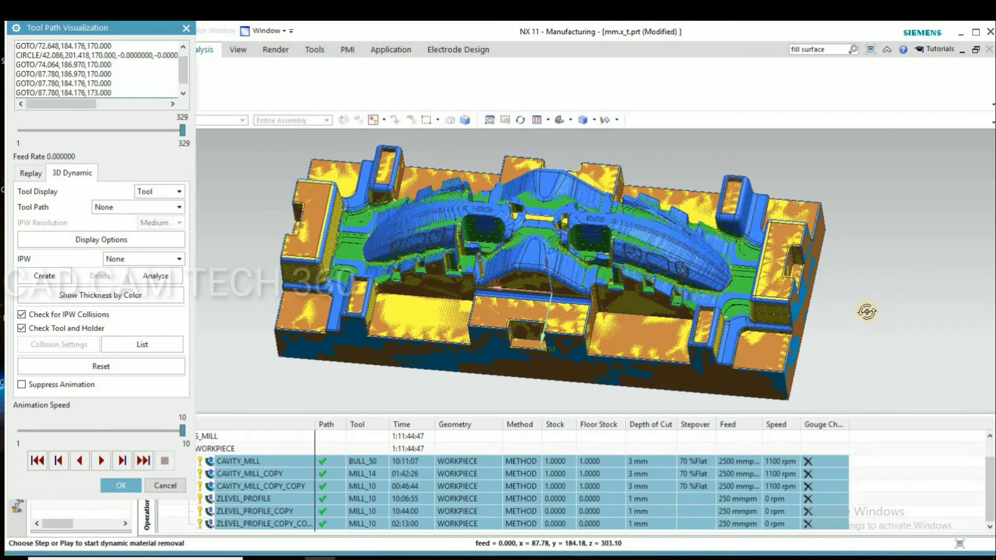